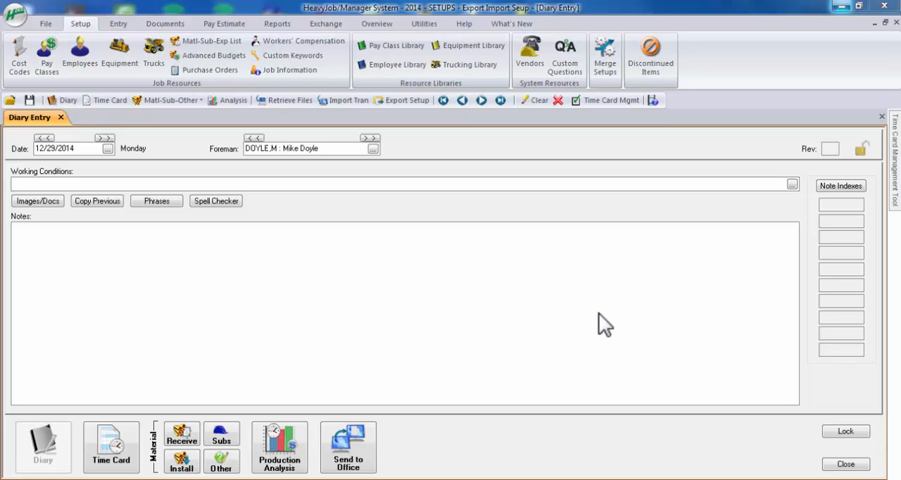
mouse_move(622, 88)
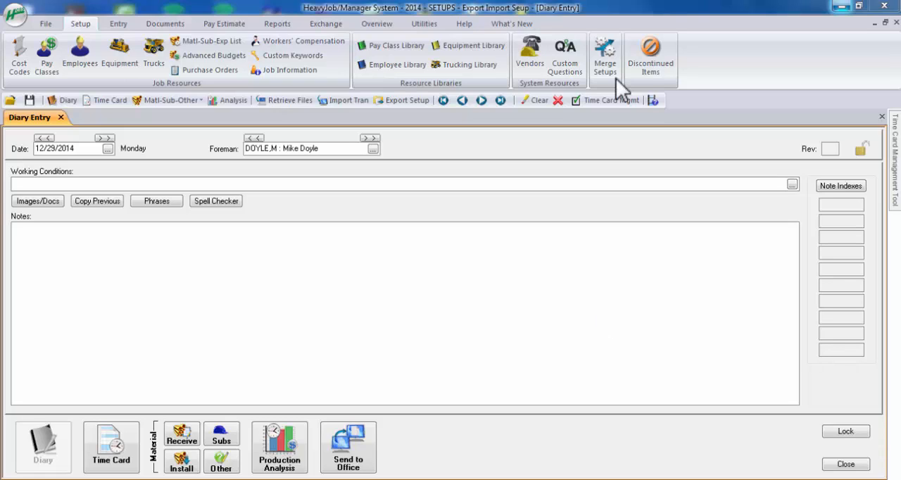
mouse_move(604, 236)
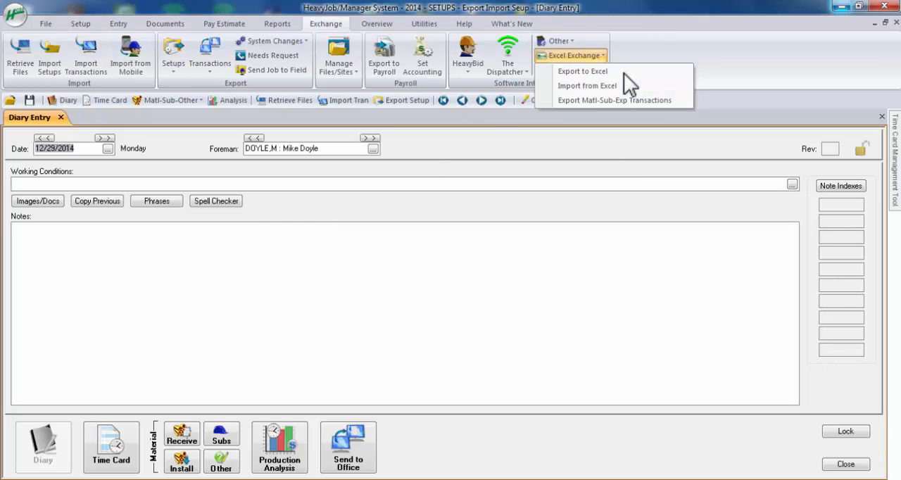
mouse_move(595, 70)
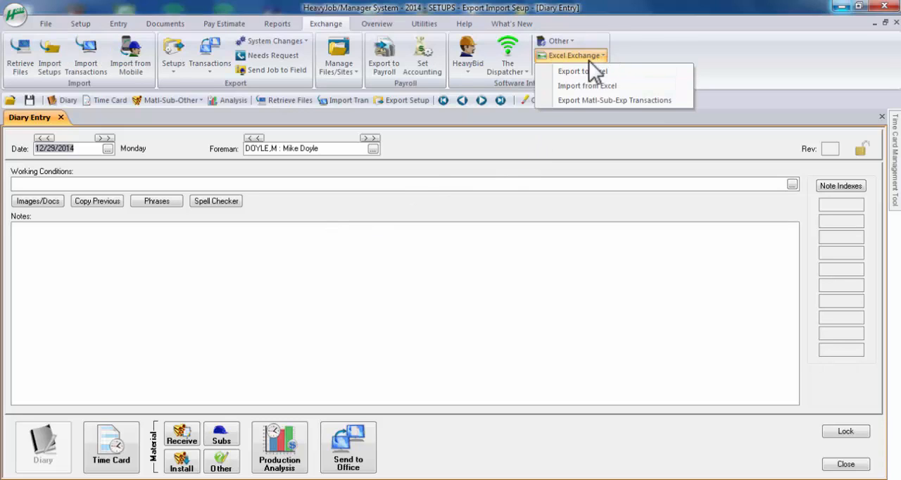
mouse_move(582, 71)
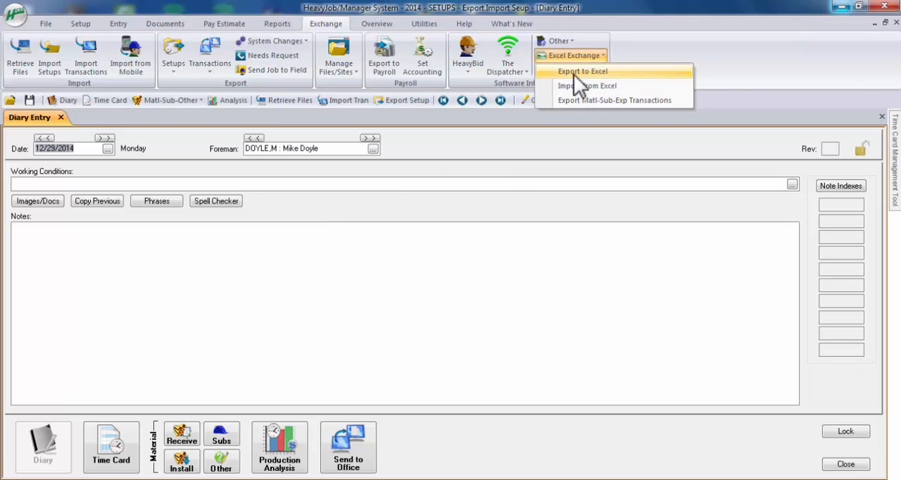
mouse_move(607, 92)
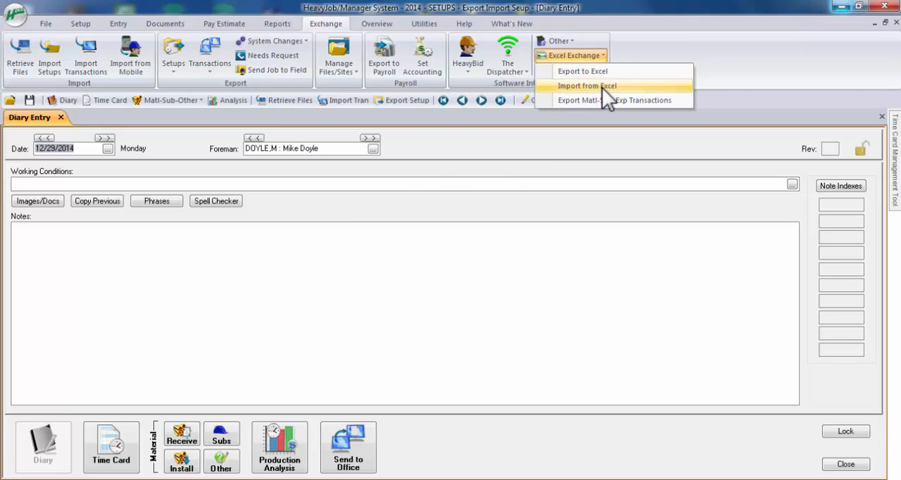
mouse_move(421, 113)
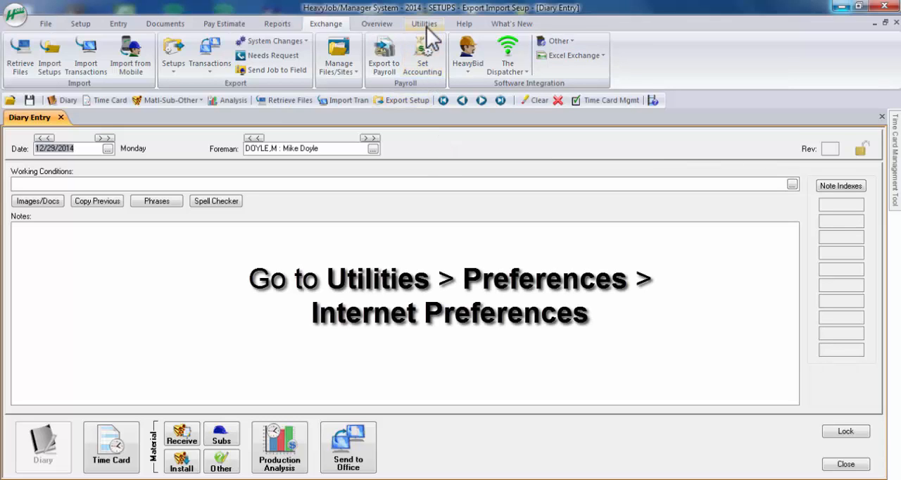
Step: Review the Internet Preferences FTP Setup and E-mail Setup server settings under Utilities > Preferences
left_click(424, 23)
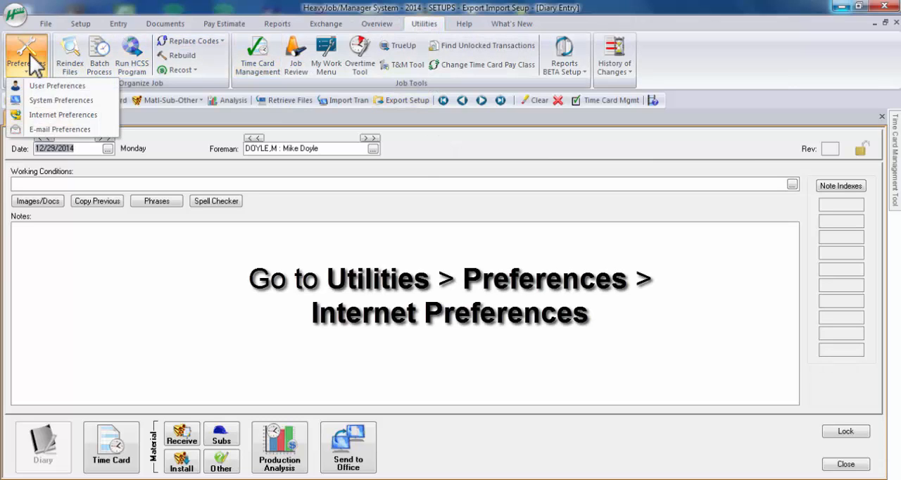
left_click(63, 114)
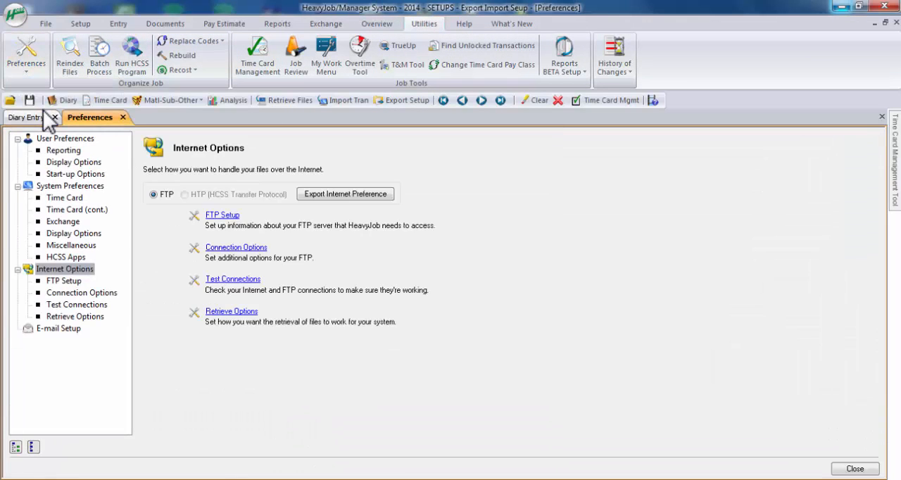
left_click(63, 281)
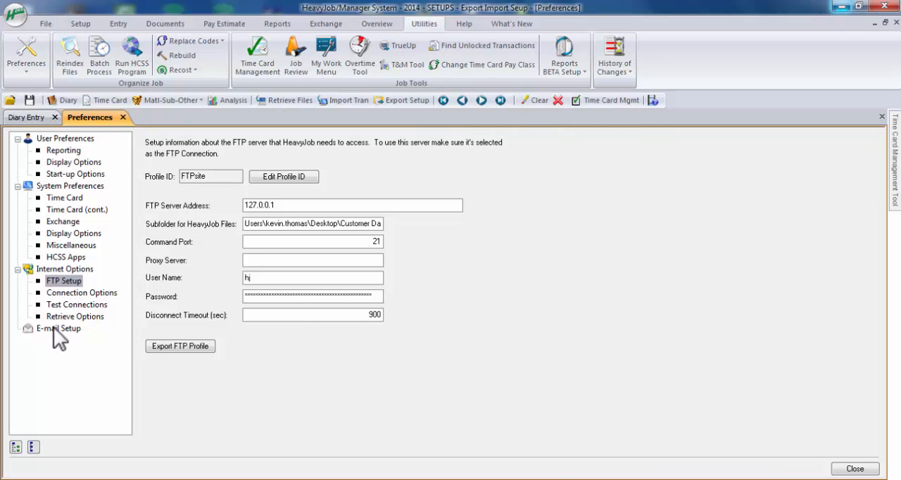
left_click(58, 328)
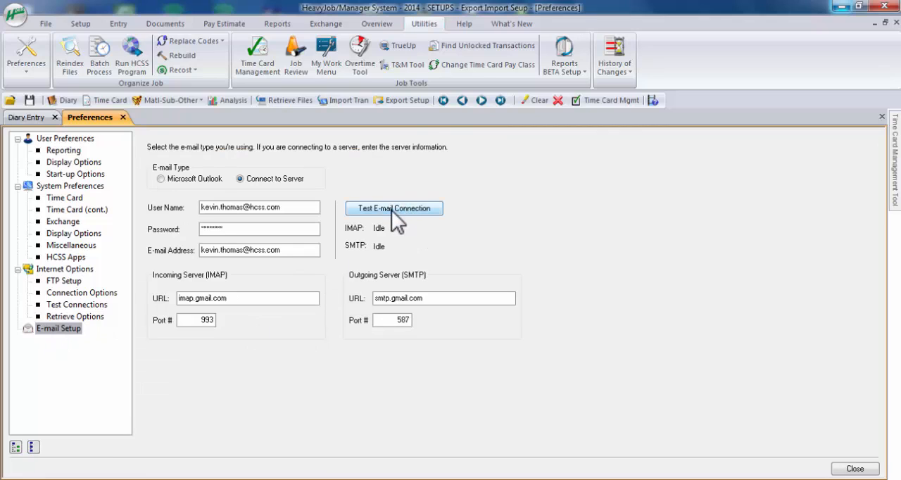
mouse_move(120, 301)
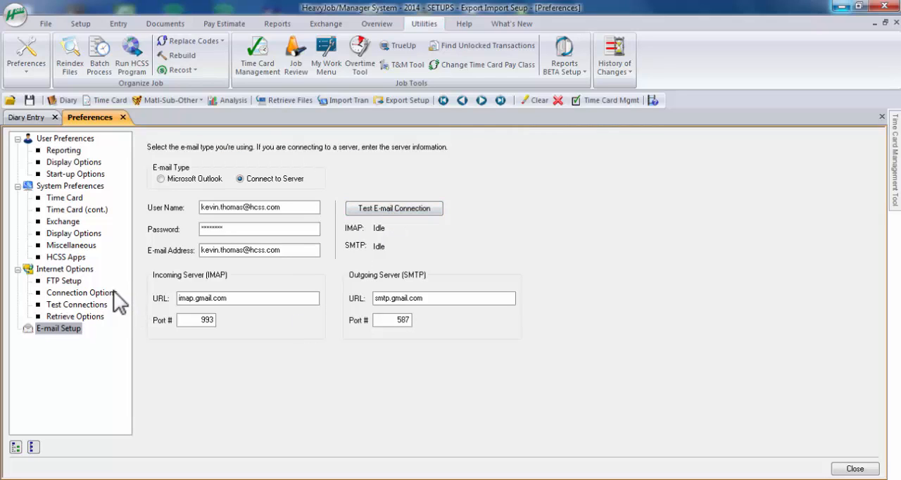
left_click(76, 305)
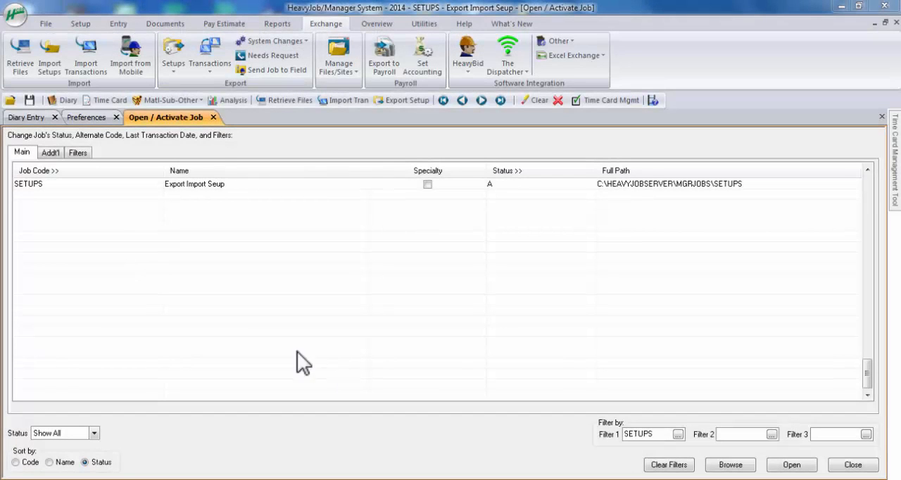
mouse_move(67, 208)
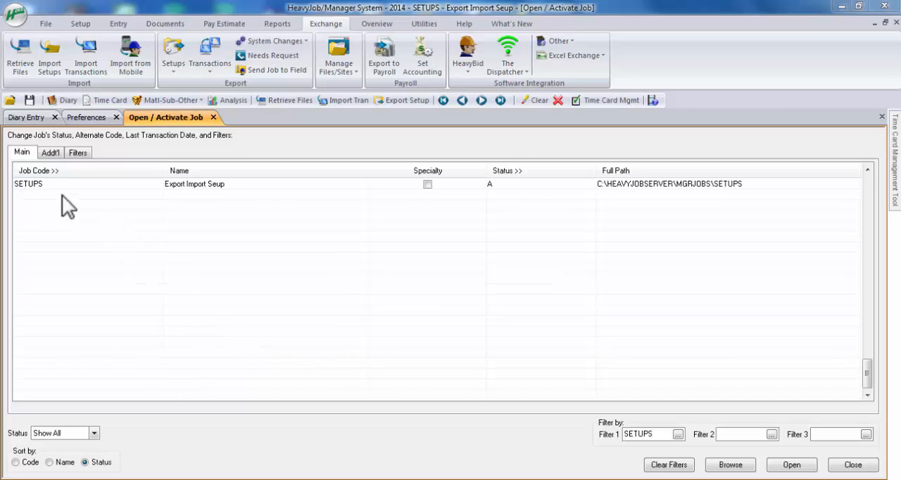
mouse_move(69, 215)
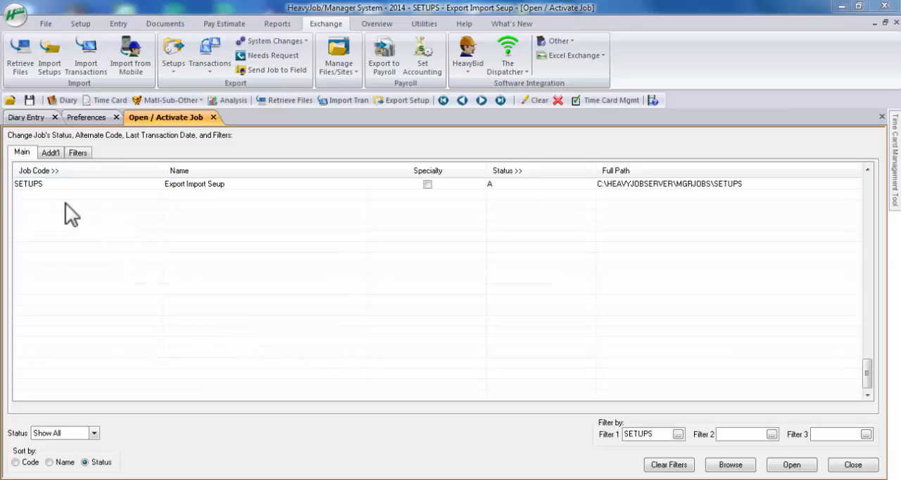
mouse_move(162, 222)
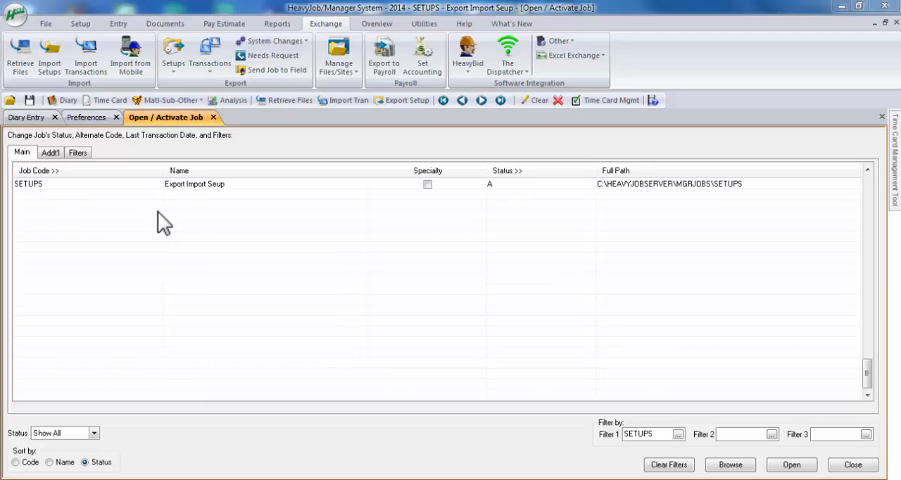
mouse_move(252, 224)
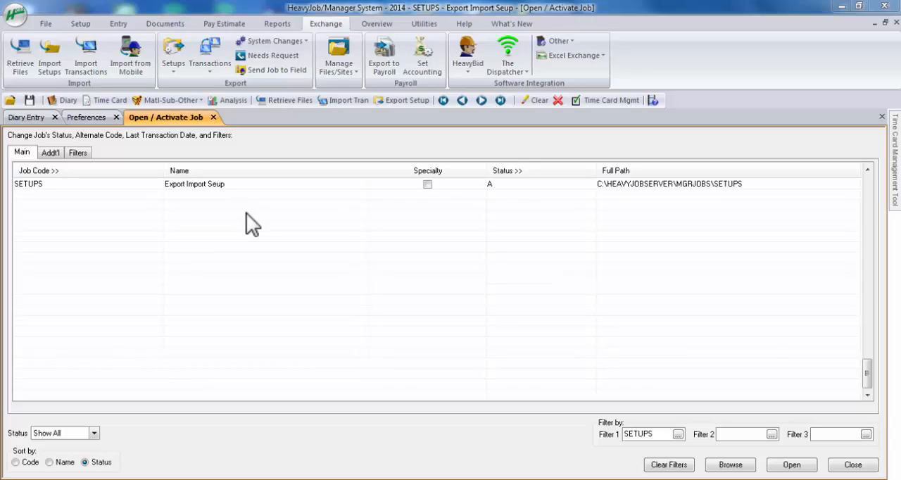
mouse_move(39, 197)
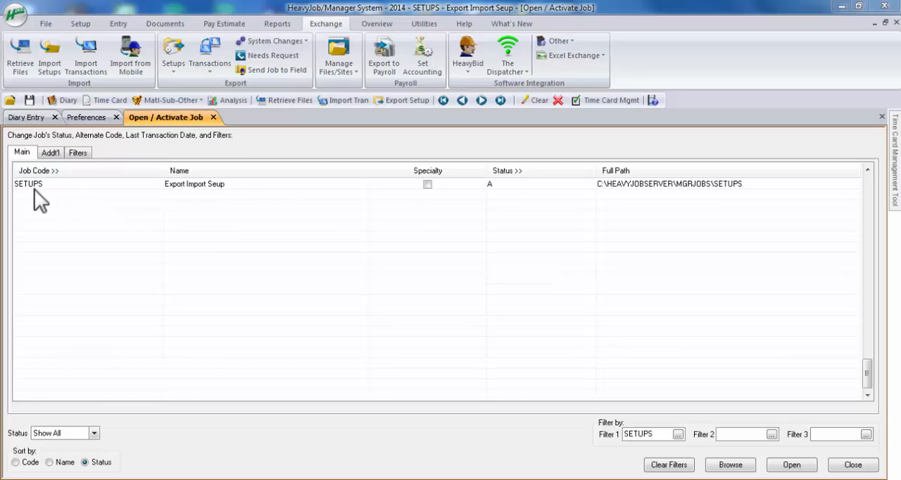
mouse_move(281, 260)
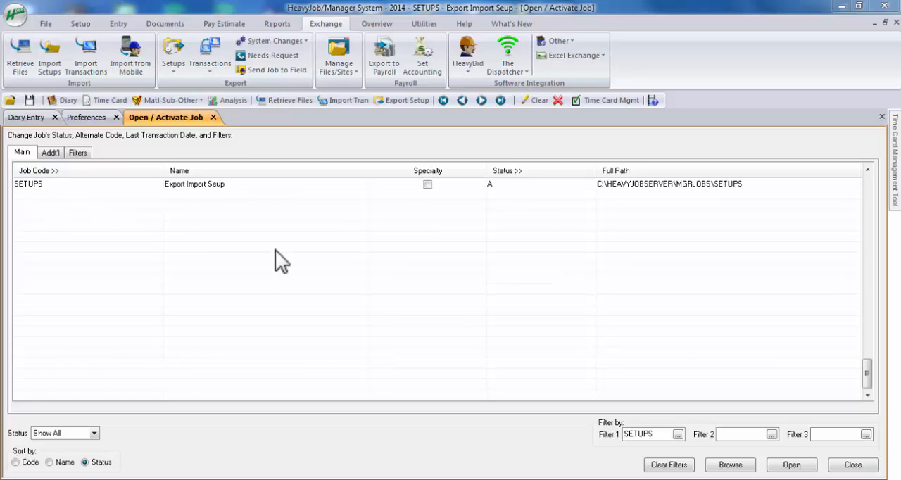
mouse_move(306, 141)
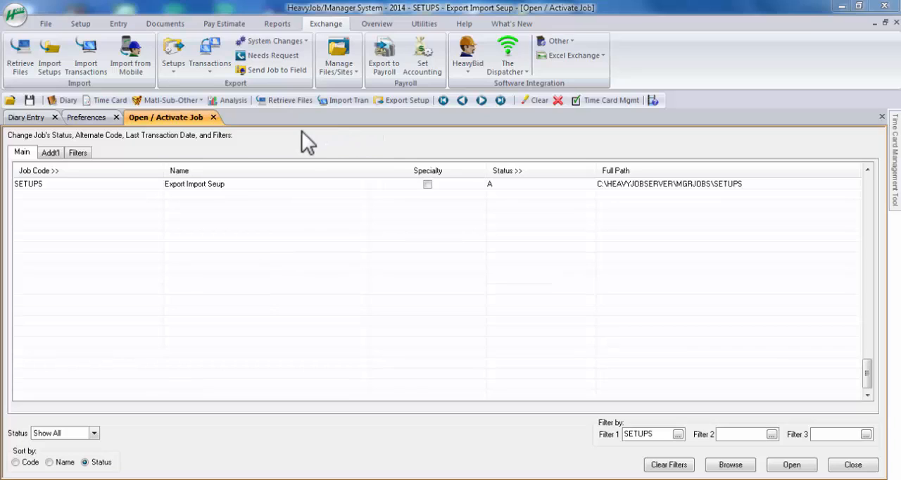
mouse_move(340, 67)
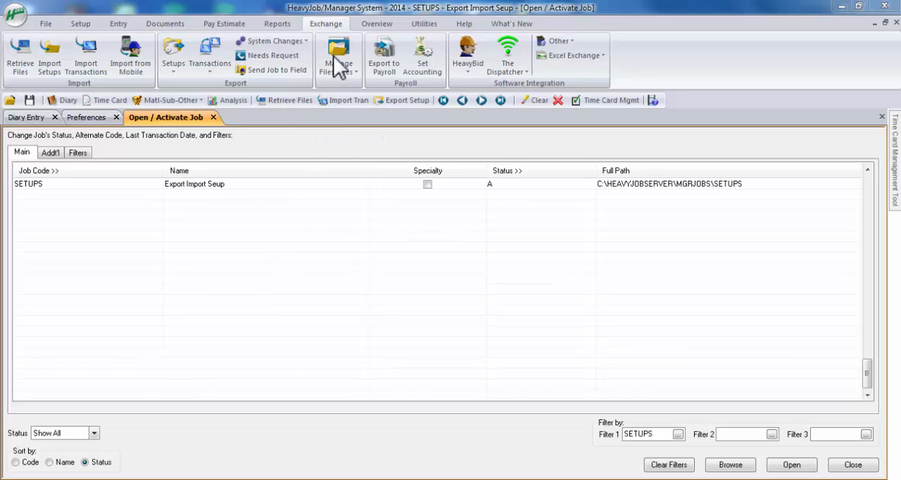
mouse_move(325, 32)
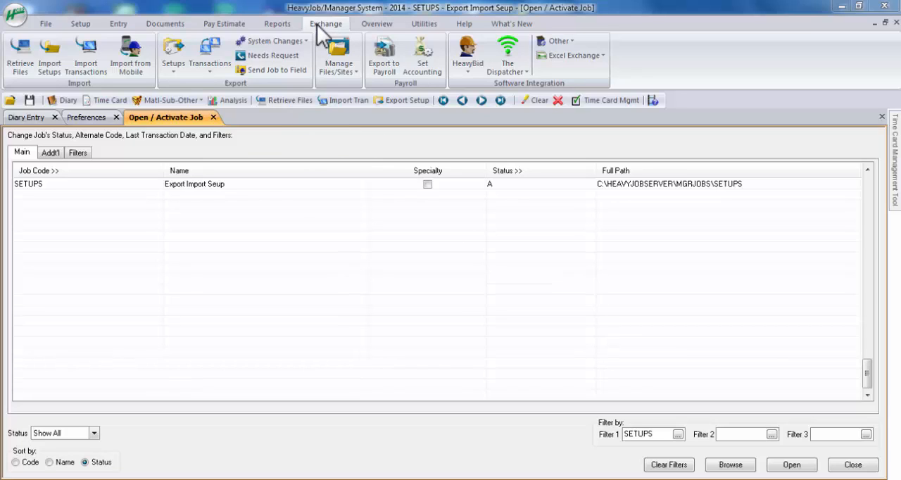
mouse_move(243, 92)
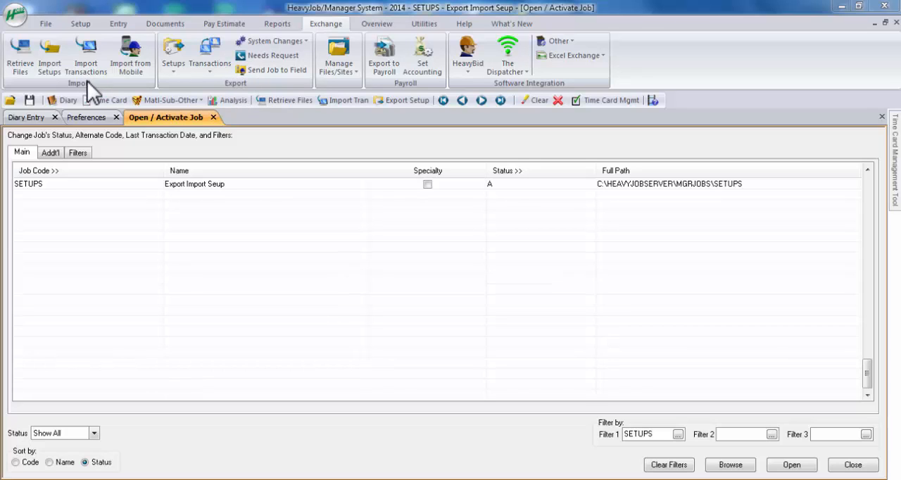
mouse_move(64, 80)
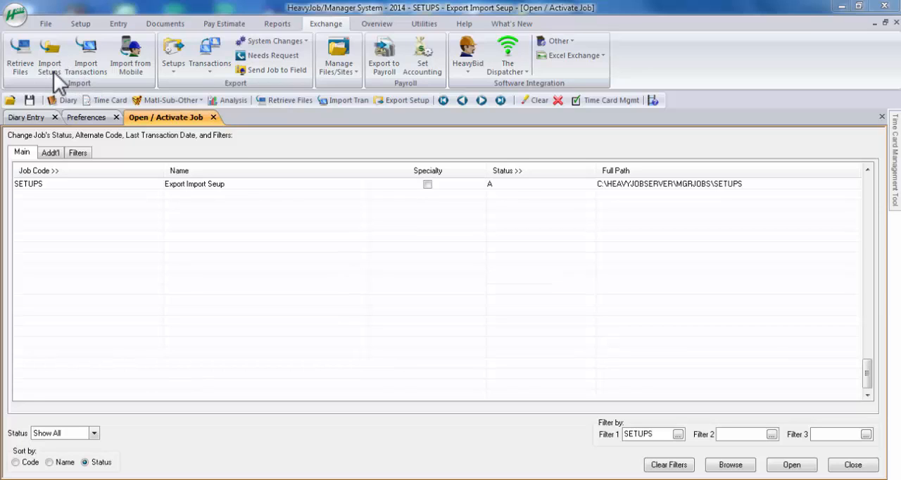
mouse_move(190, 67)
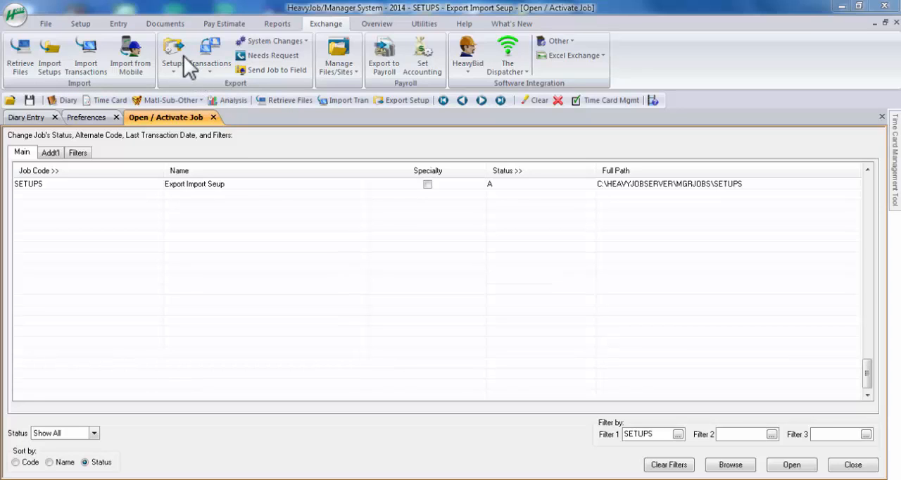
mouse_move(184, 67)
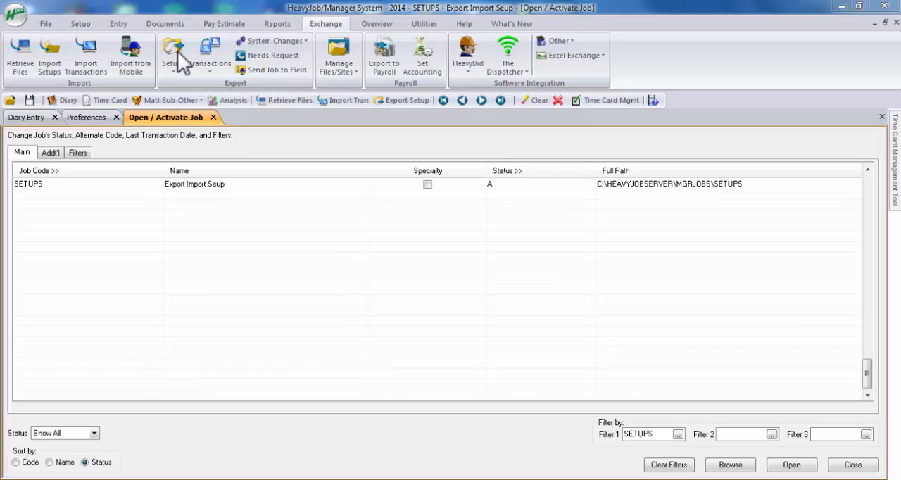
Step: Drop down the Exchange tab's Setups menu for the SETUPS job
left_click(173, 54)
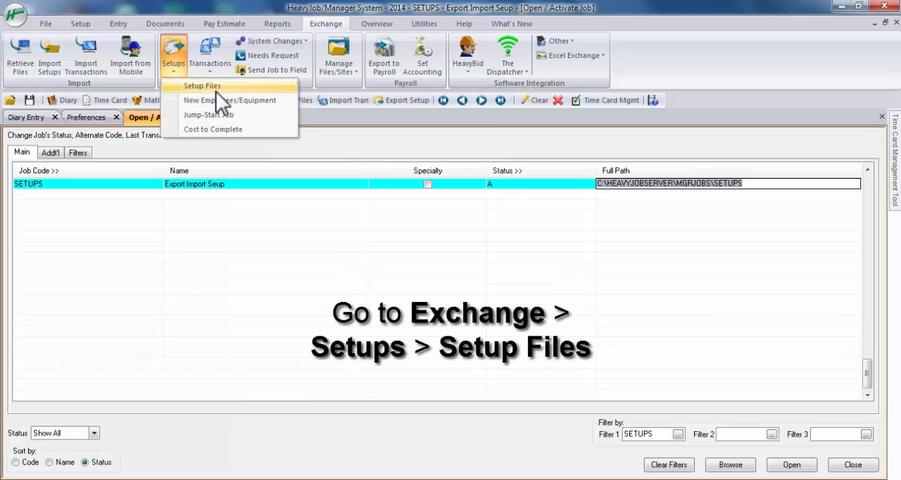
Step: Choose Setup Files to bring up the Export Setup Files screen
left_click(202, 85)
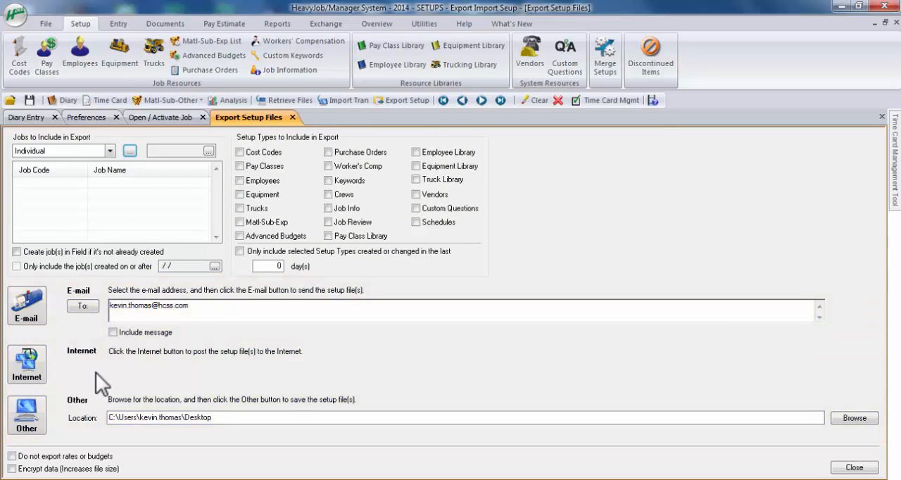
mouse_move(27, 310)
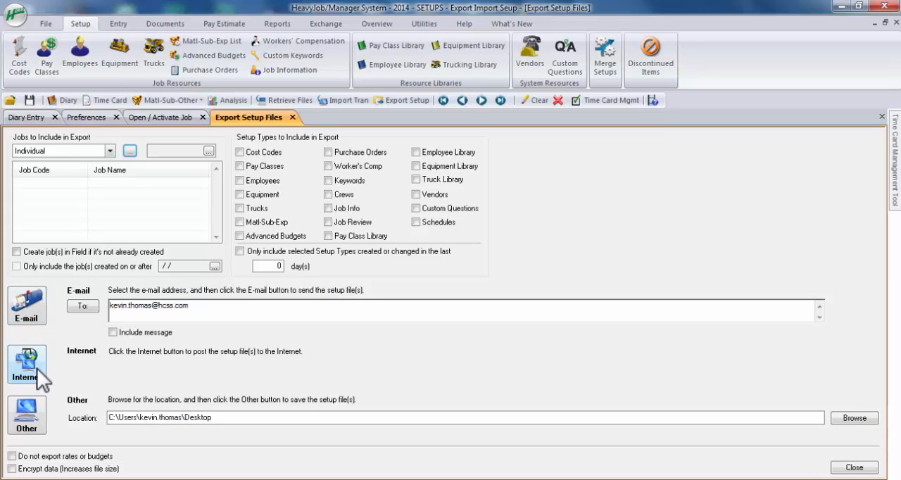
mouse_move(67, 404)
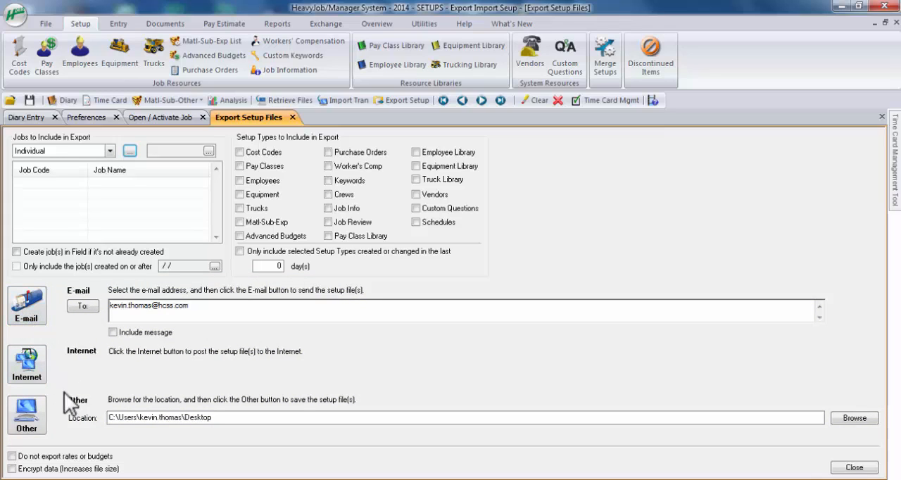
mouse_move(257, 401)
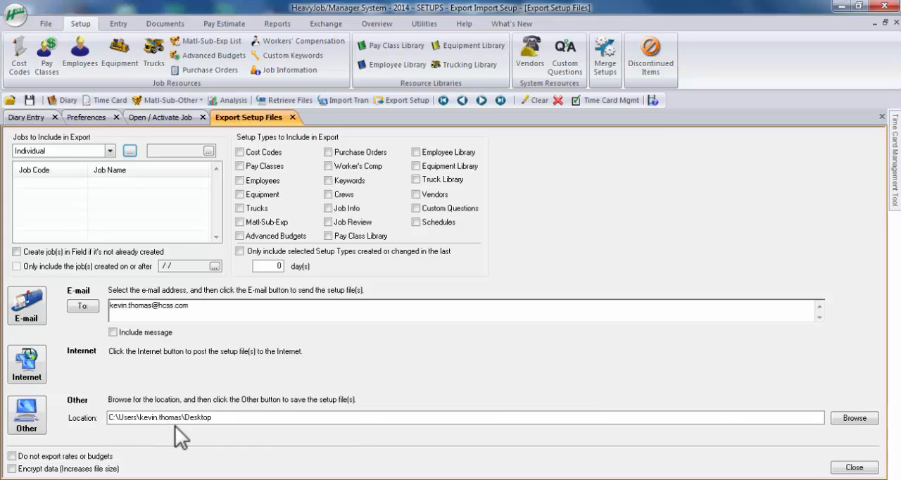
mouse_move(307, 412)
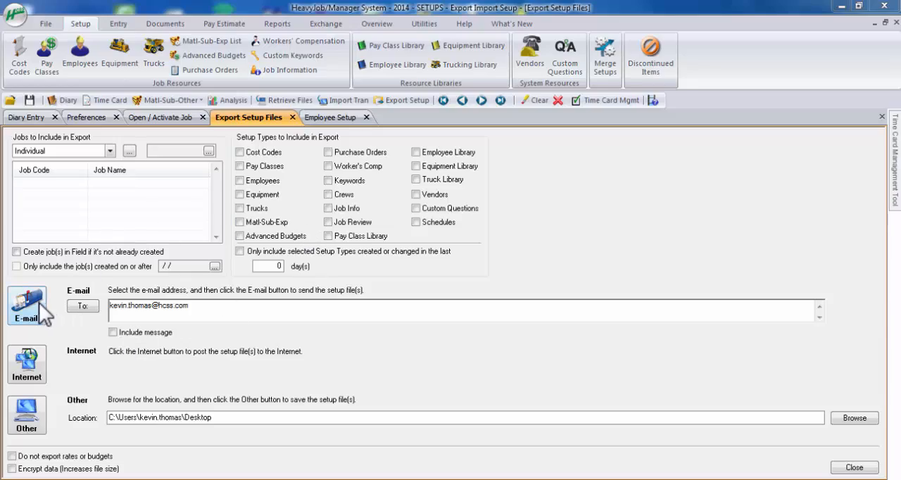
left_click(326, 117)
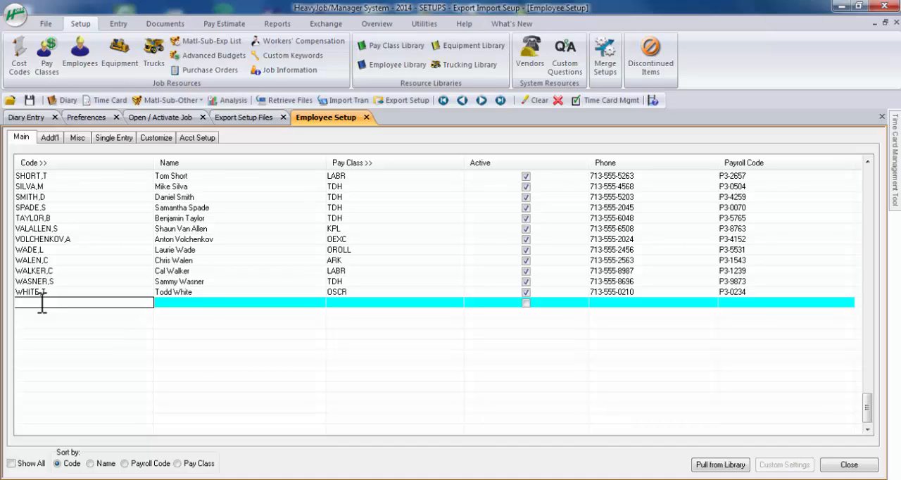
type("WILSON, K")
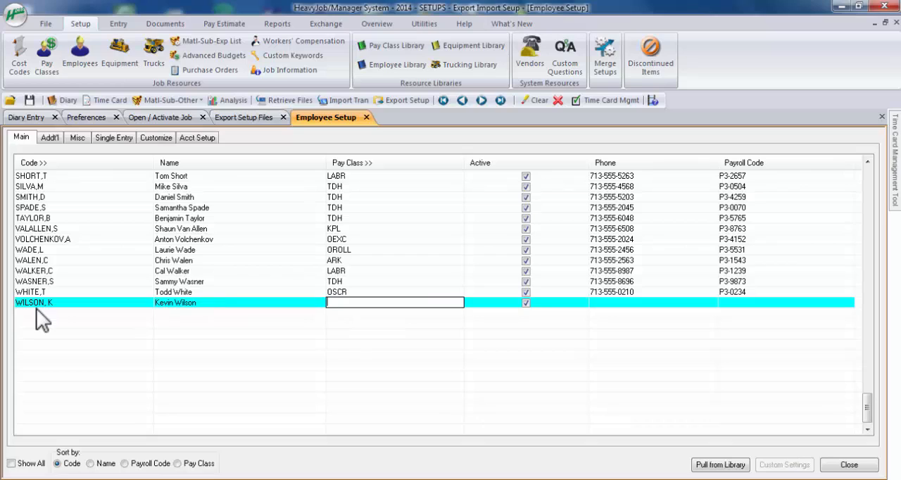
mouse_move(287, 303)
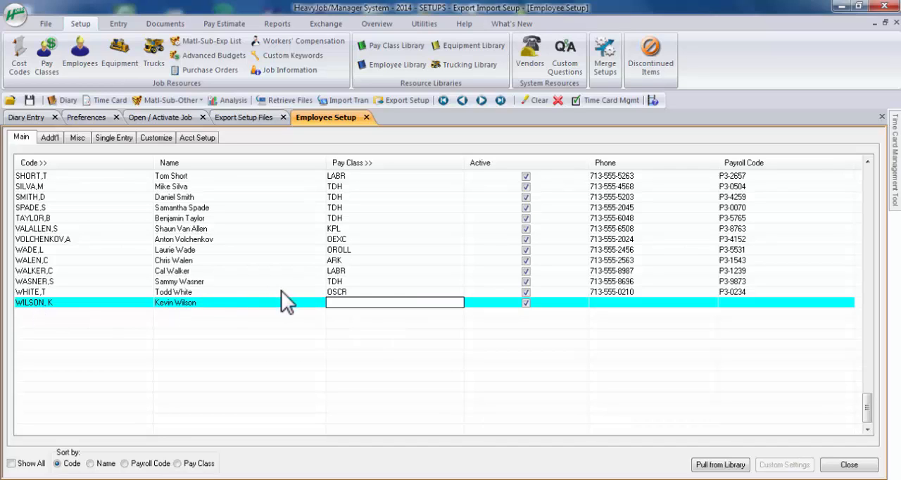
type("L")
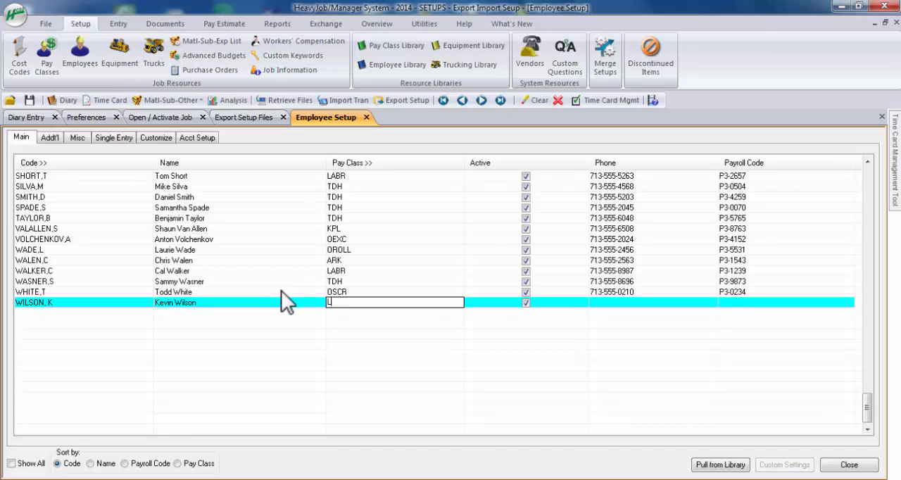
type("LABR")
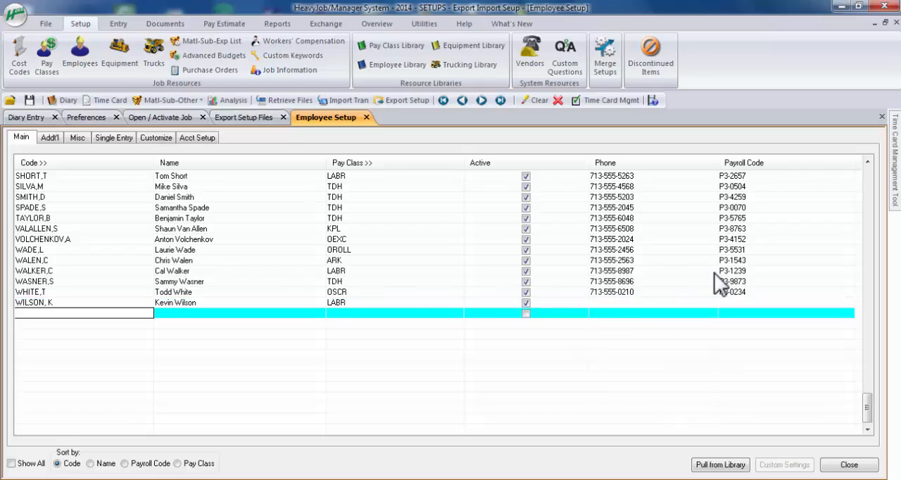
Step: Switch back to the Export Setup Files tab to pick jobs for the export
left_click(244, 117)
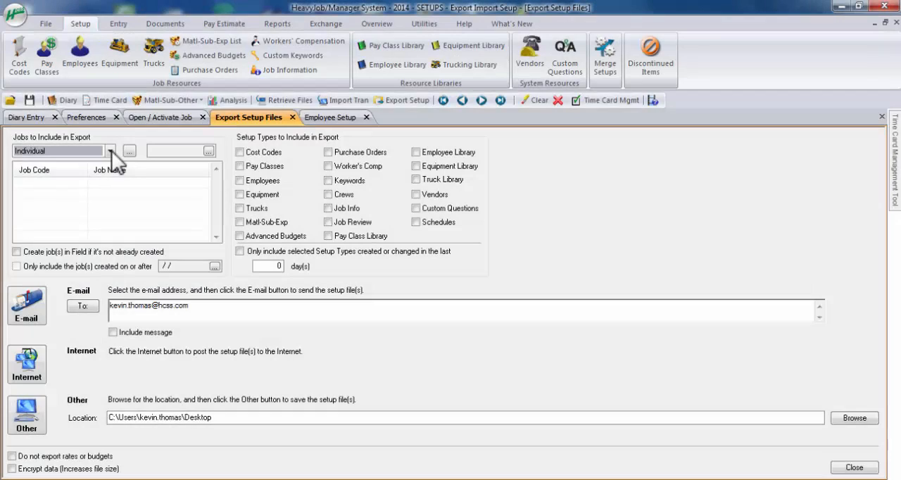
mouse_move(211, 222)
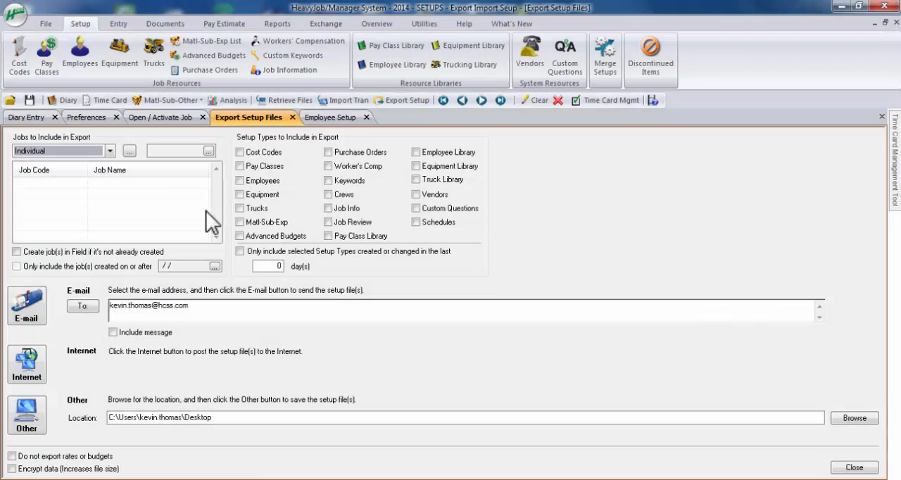
mouse_move(114, 162)
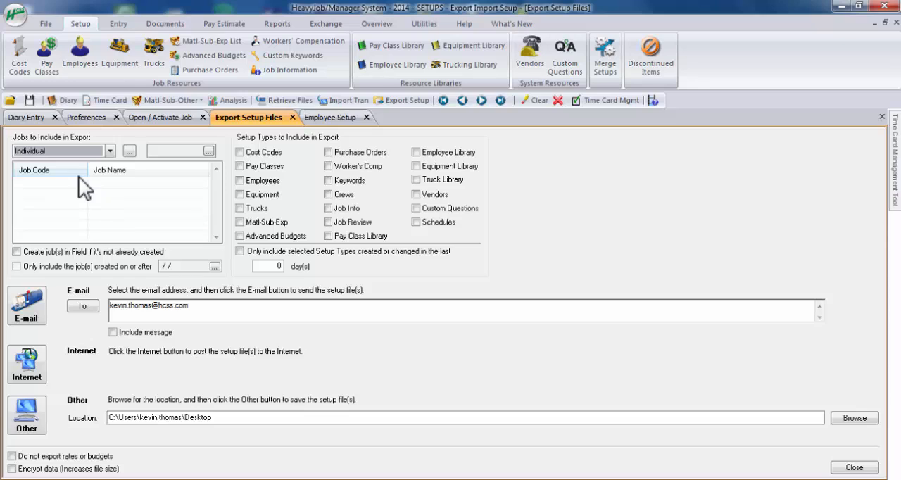
mouse_move(120, 198)
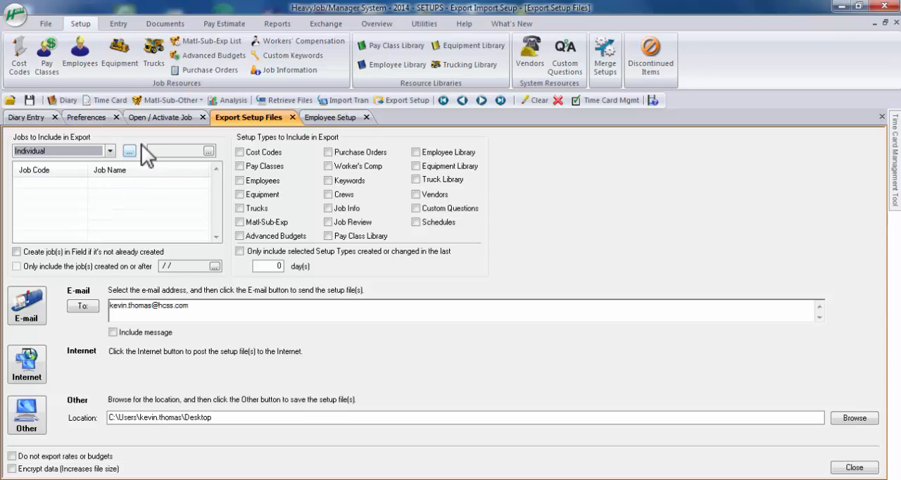
mouse_move(137, 162)
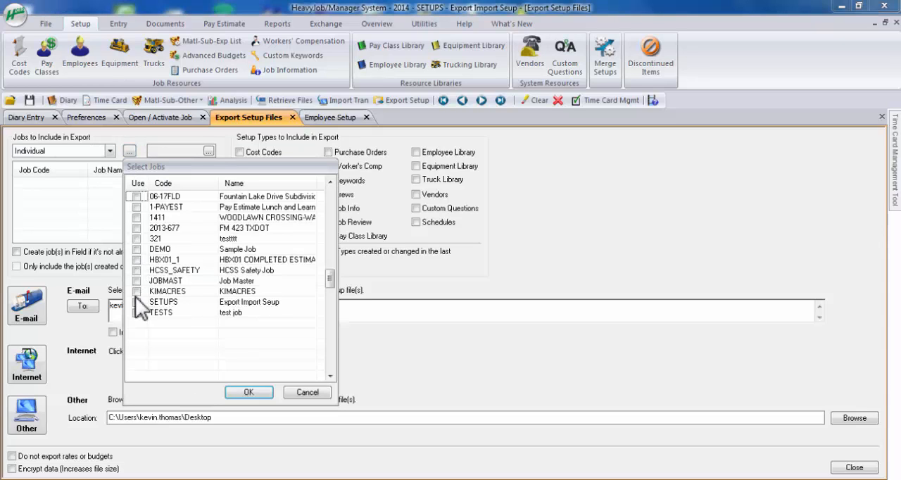
Step: Tick the SETUPS job in Select Jobs and confirm with OK
left_click(137, 301)
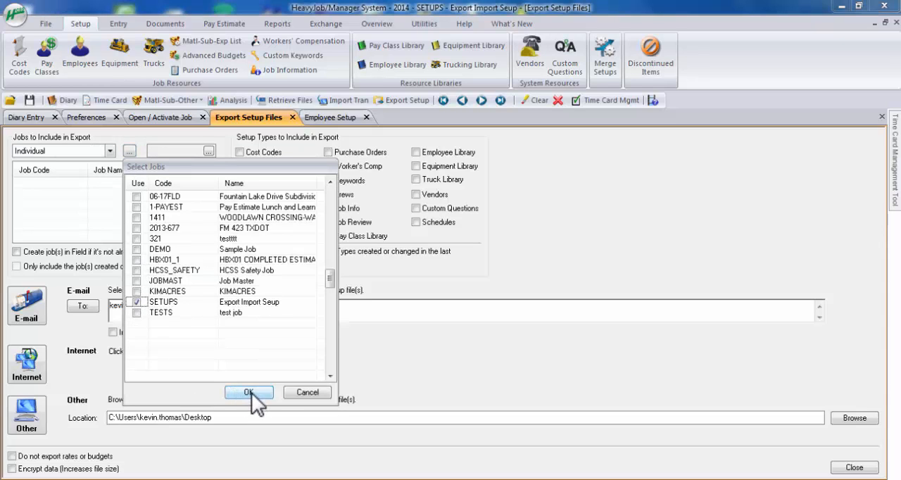
left_click(248, 392)
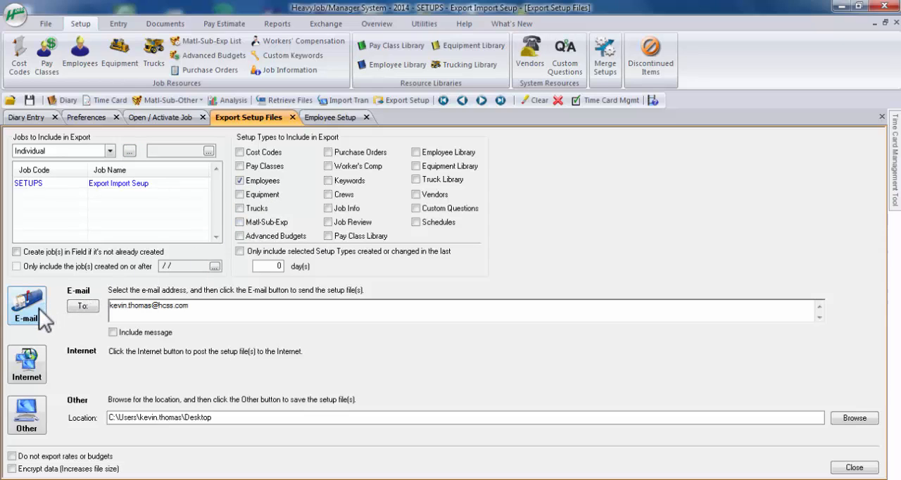
mouse_move(46, 317)
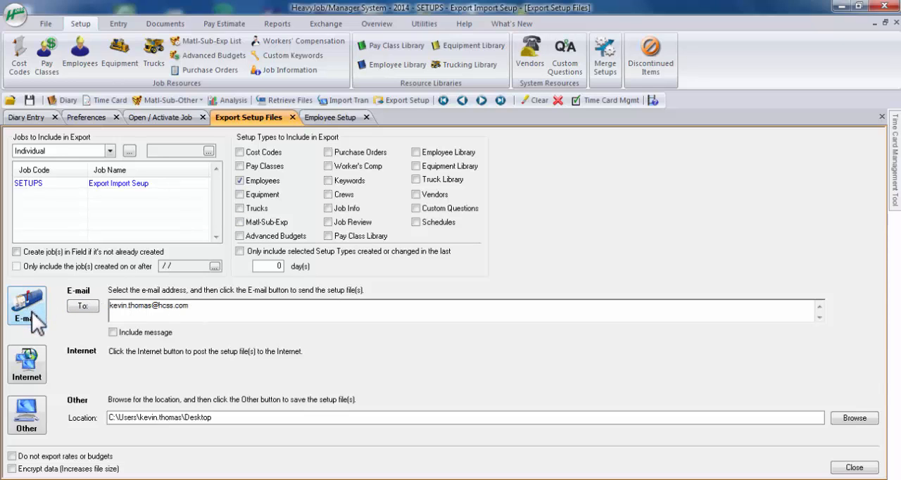
mouse_move(45, 306)
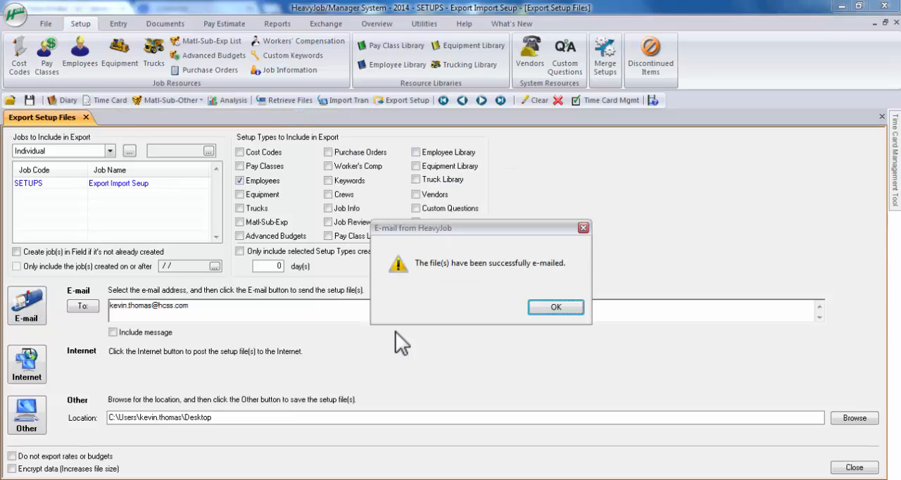
mouse_move(374, 331)
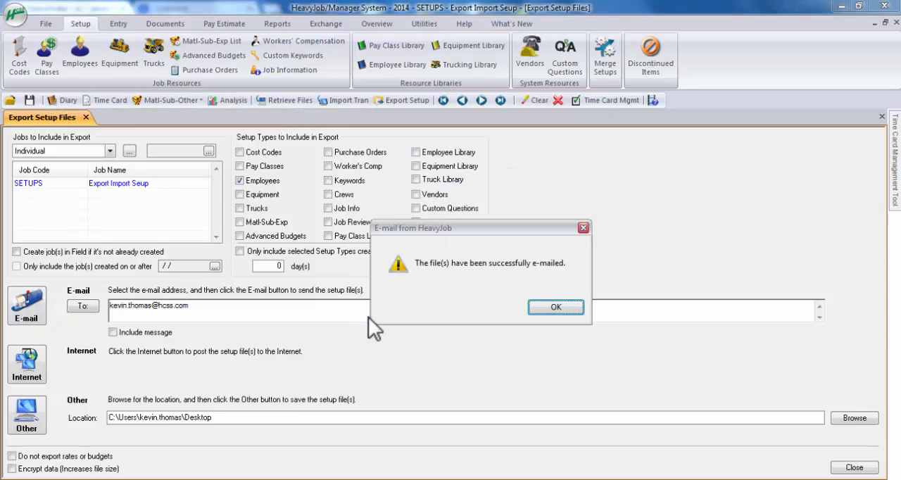
mouse_move(546, 282)
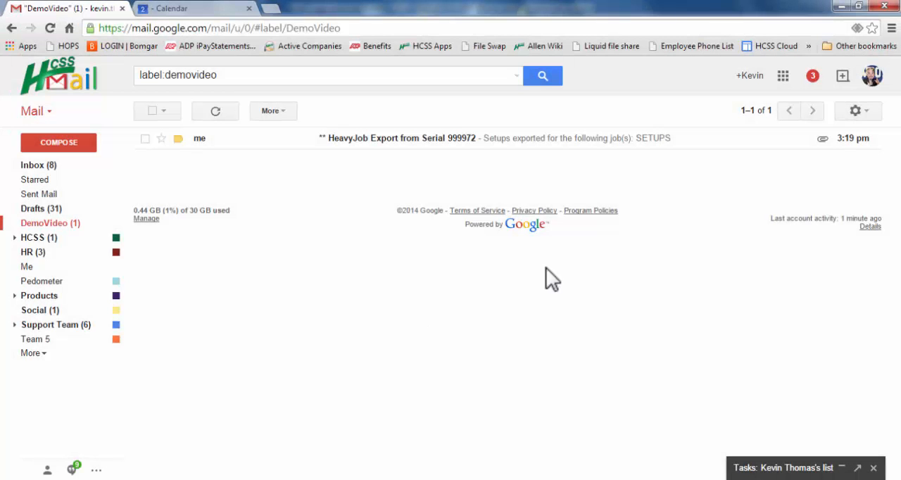
mouse_move(426, 148)
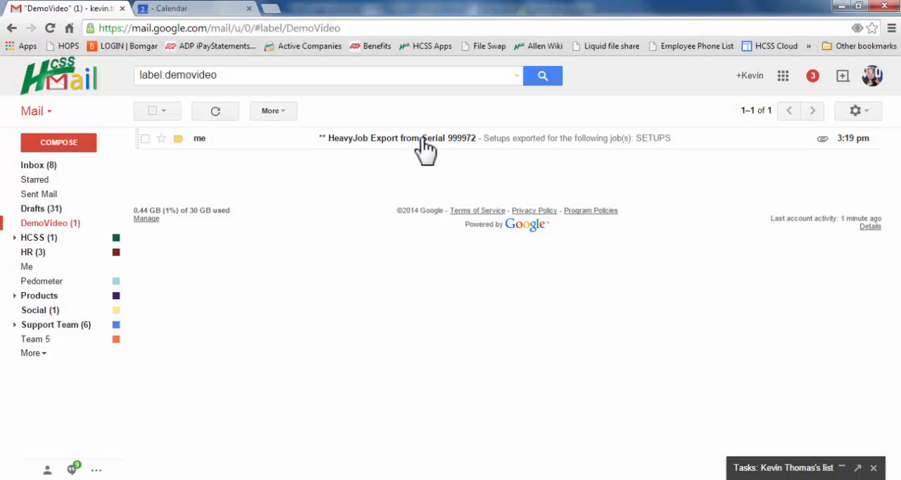
mouse_move(373, 158)
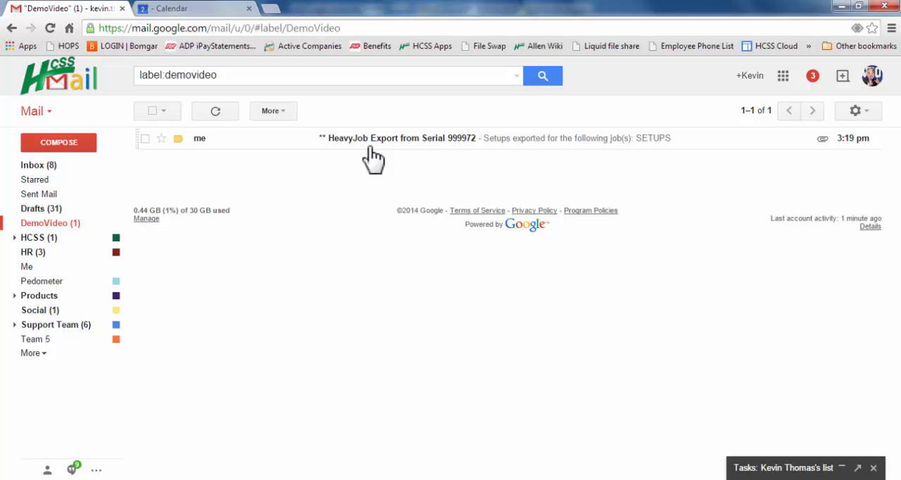
mouse_move(386, 158)
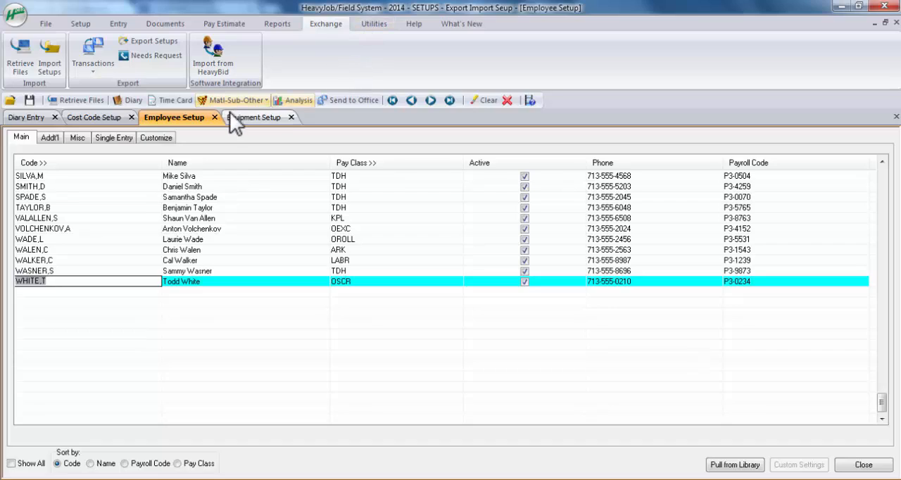
mouse_move(56, 306)
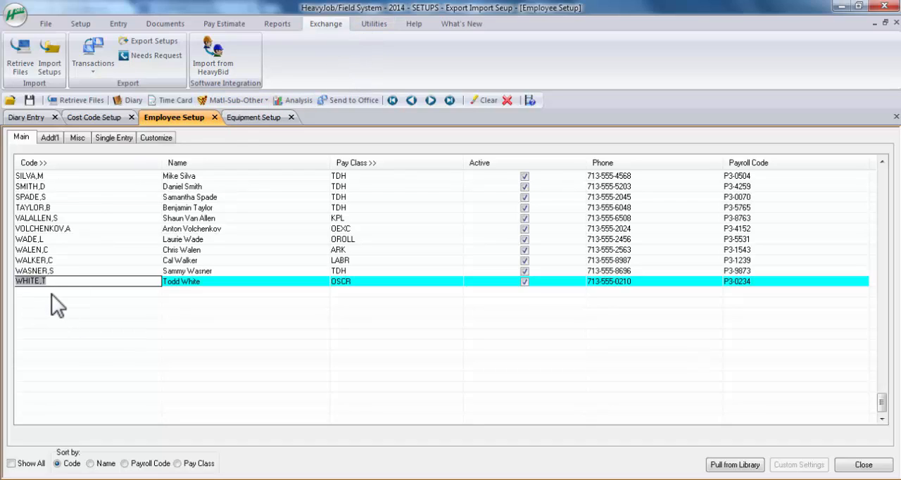
mouse_move(39, 303)
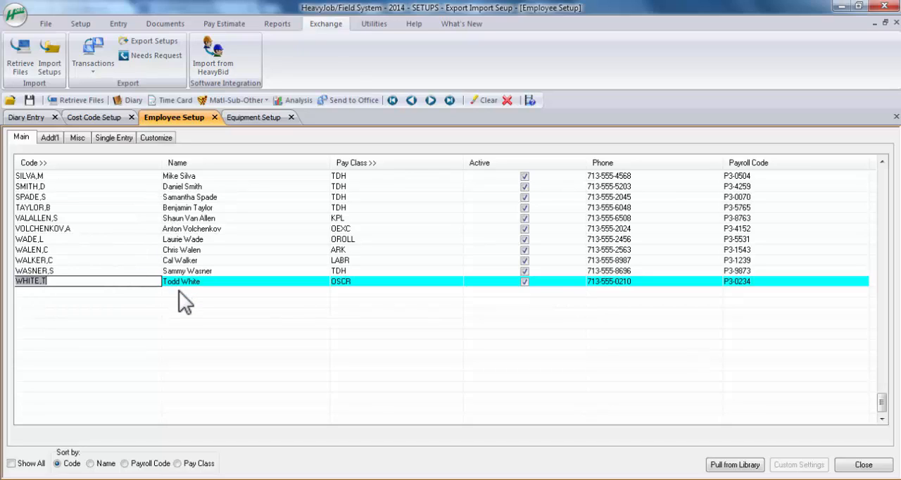
mouse_move(437, 46)
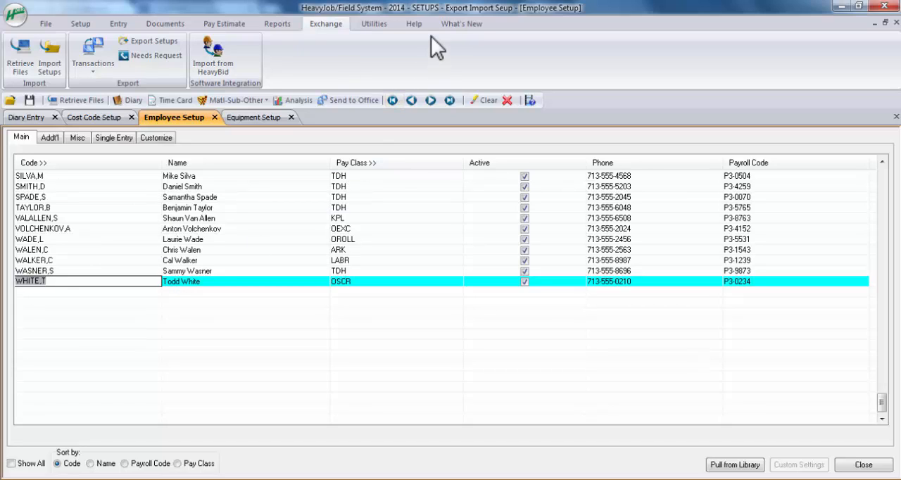
mouse_move(423, 21)
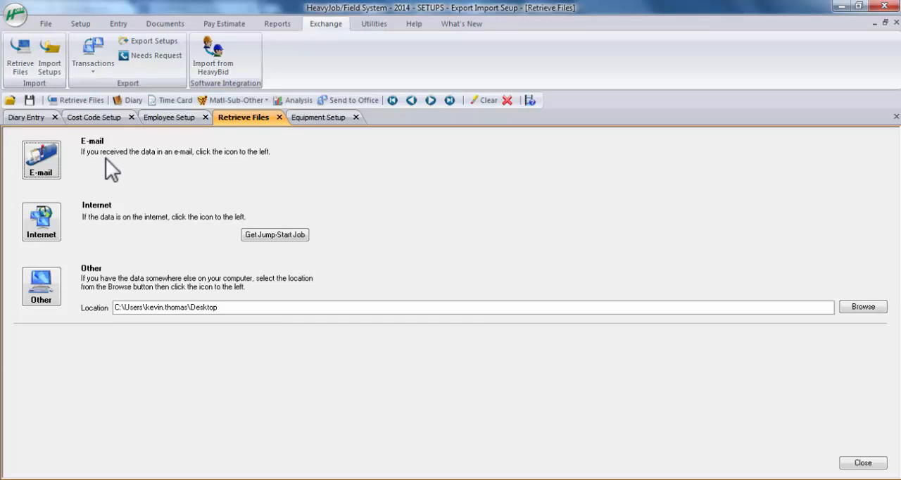
mouse_move(93, 155)
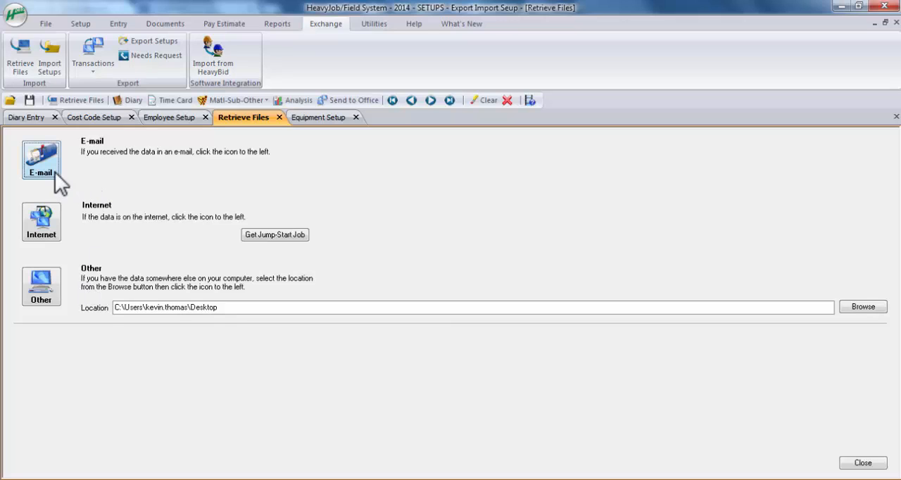
mouse_move(55, 181)
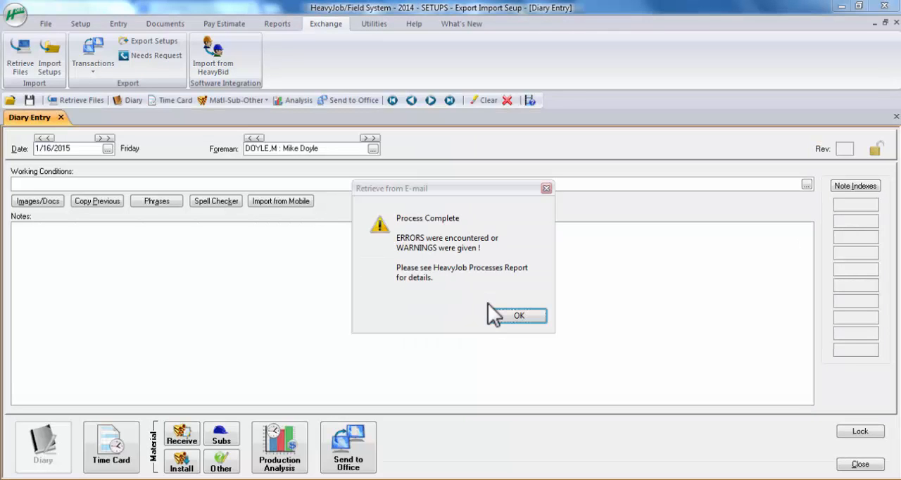
mouse_move(45, 231)
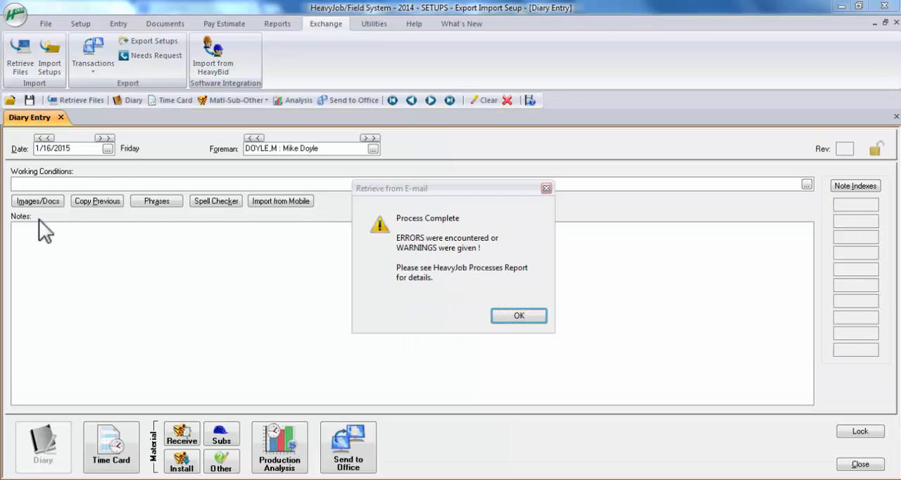
mouse_move(437, 232)
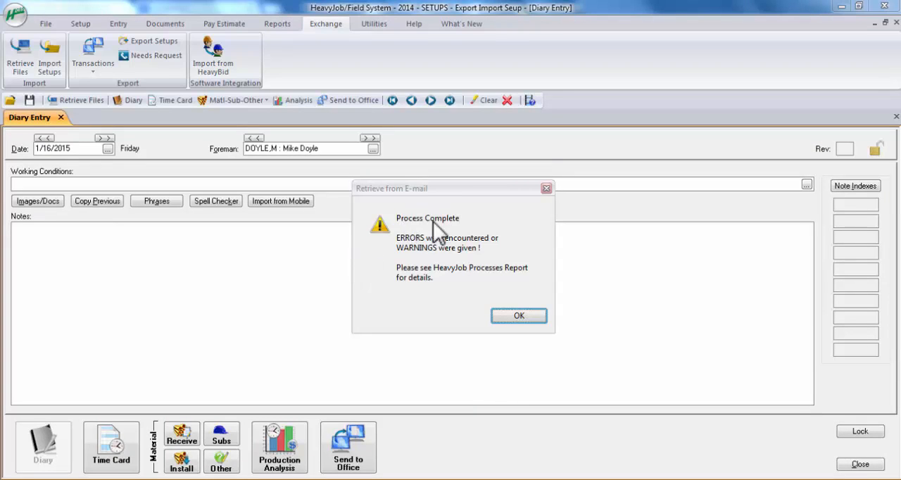
mouse_move(519, 315)
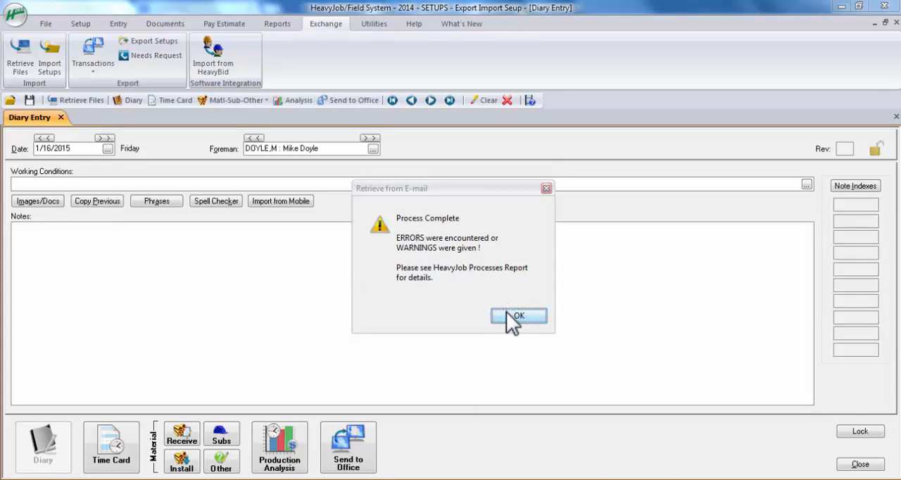
Step: Dismiss the Retrieve from E-mail Process Complete message to show the Processes Report
left_click(519, 316)
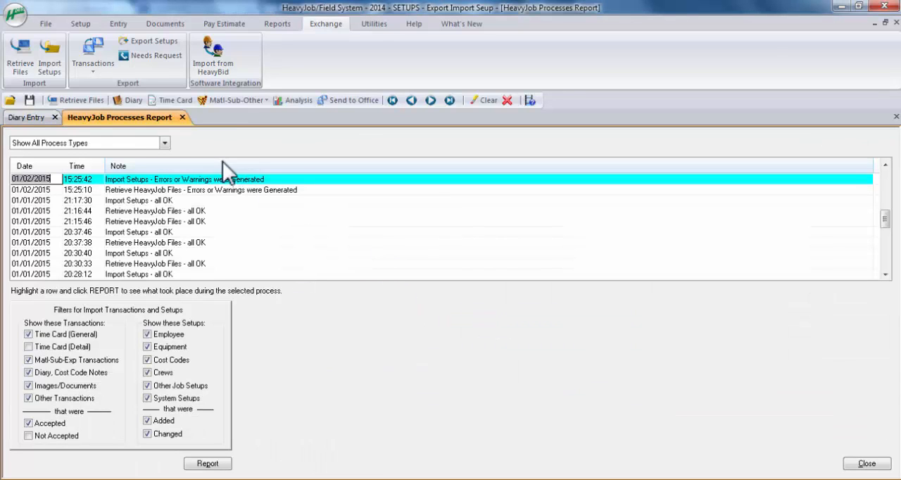
mouse_move(118, 159)
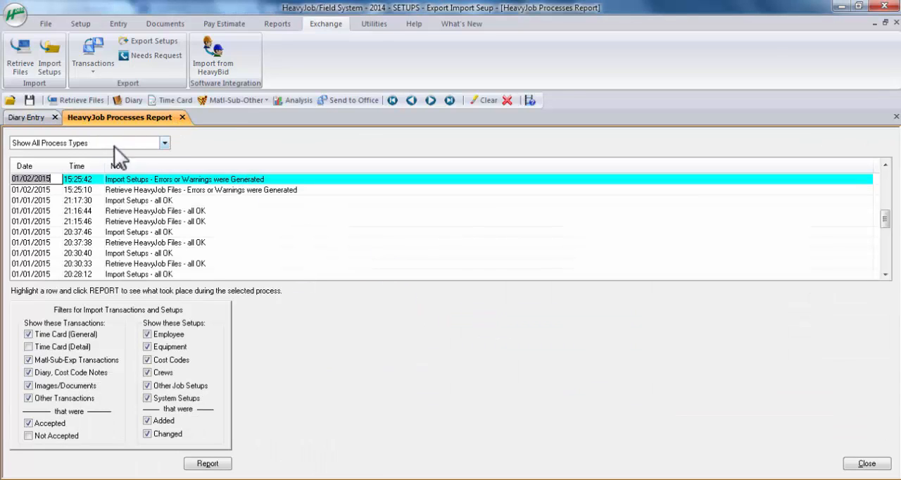
mouse_move(153, 197)
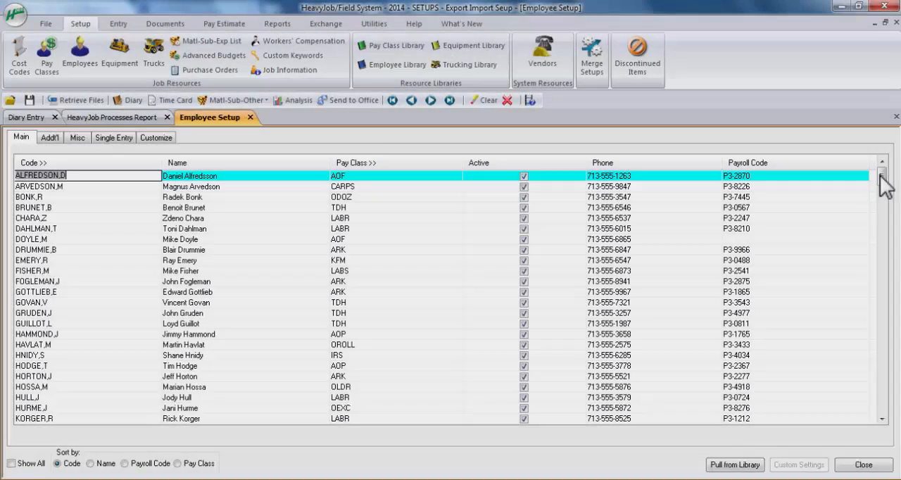
mouse_move(74, 324)
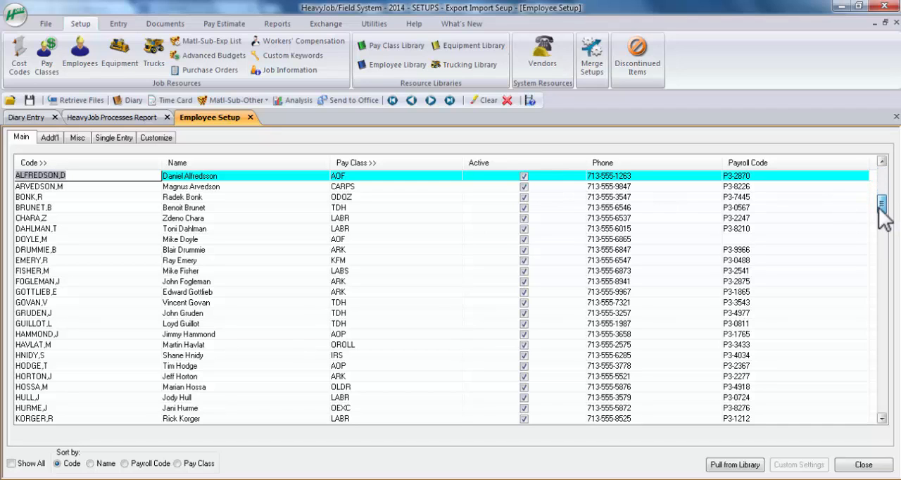
scroll("down", 3)
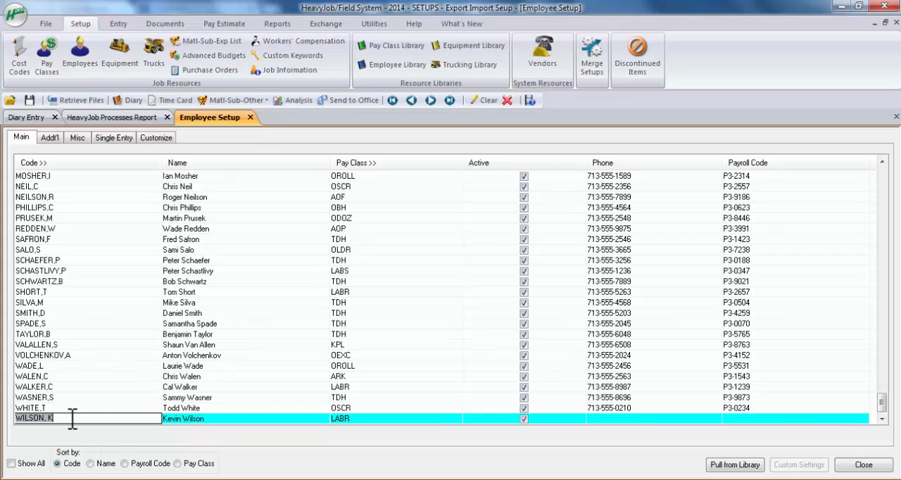
mouse_move(222, 431)
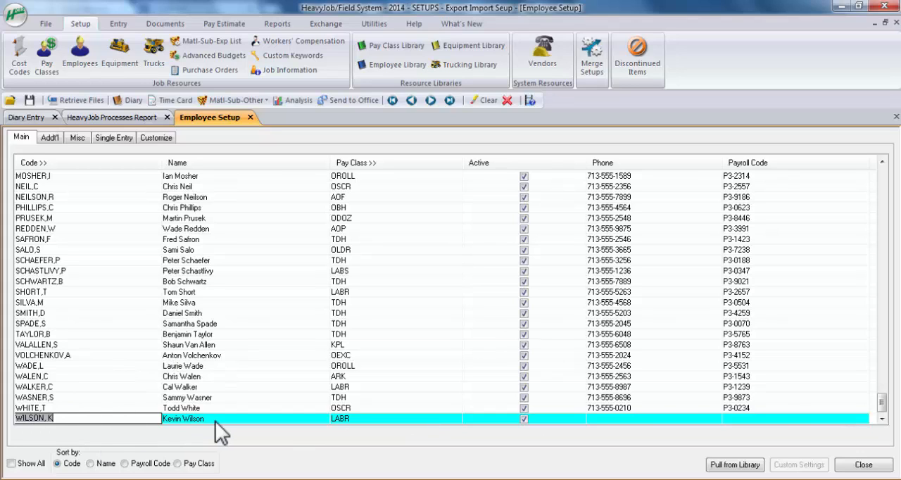
mouse_move(303, 422)
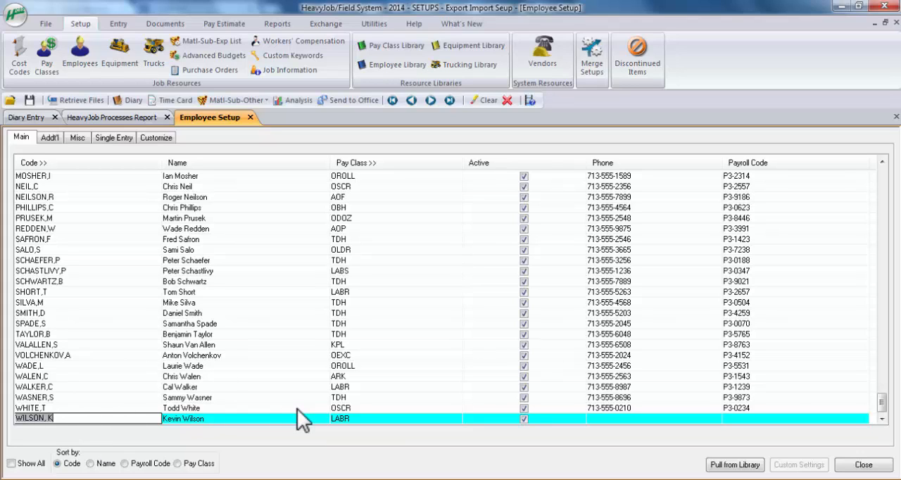
mouse_move(327, 440)
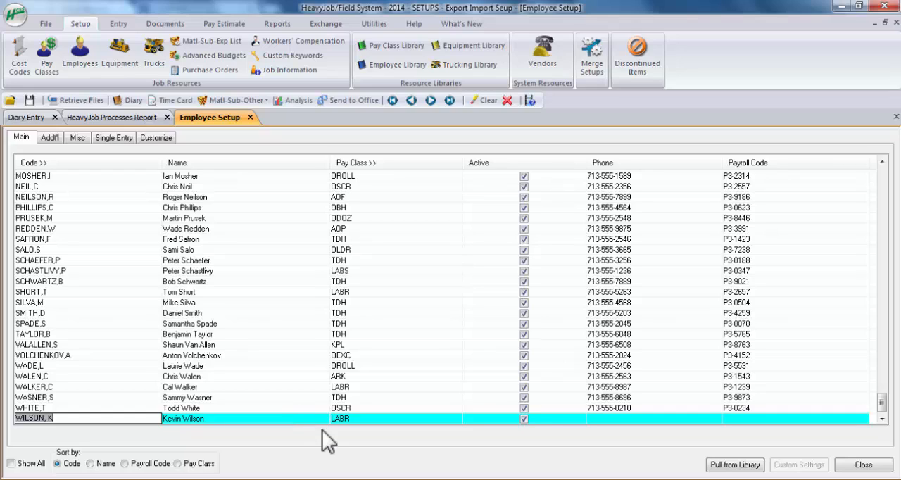
mouse_move(291, 455)
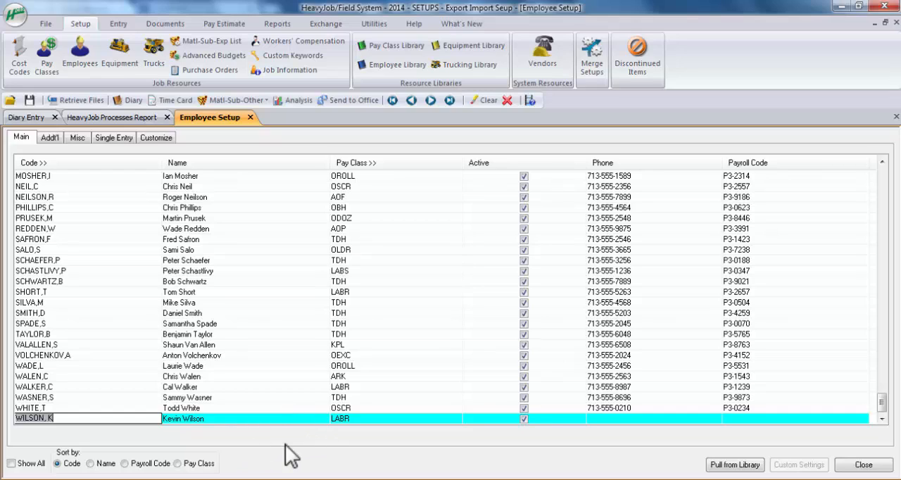